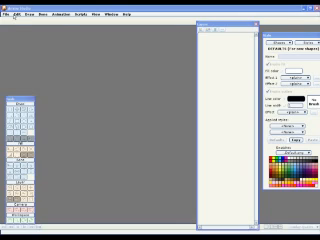
Step: Bring up the File menu to start opening a tutorial image
left_click(10, 18)
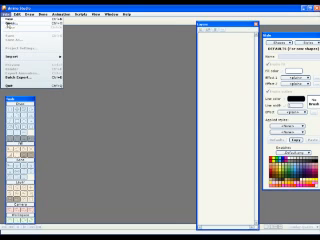